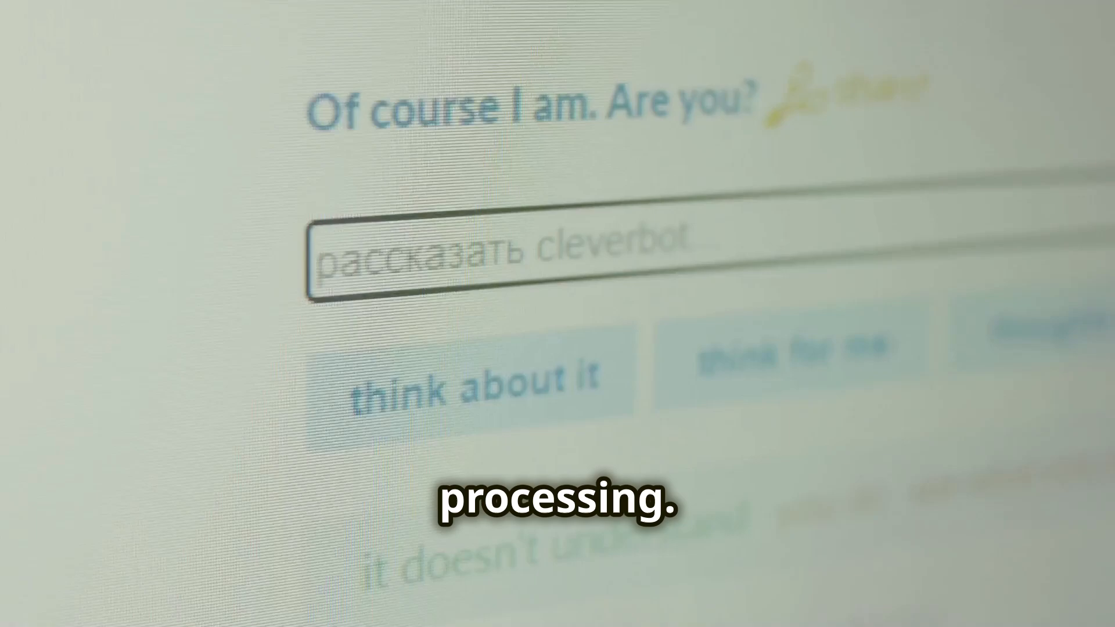
pyautogui.write('Teach')
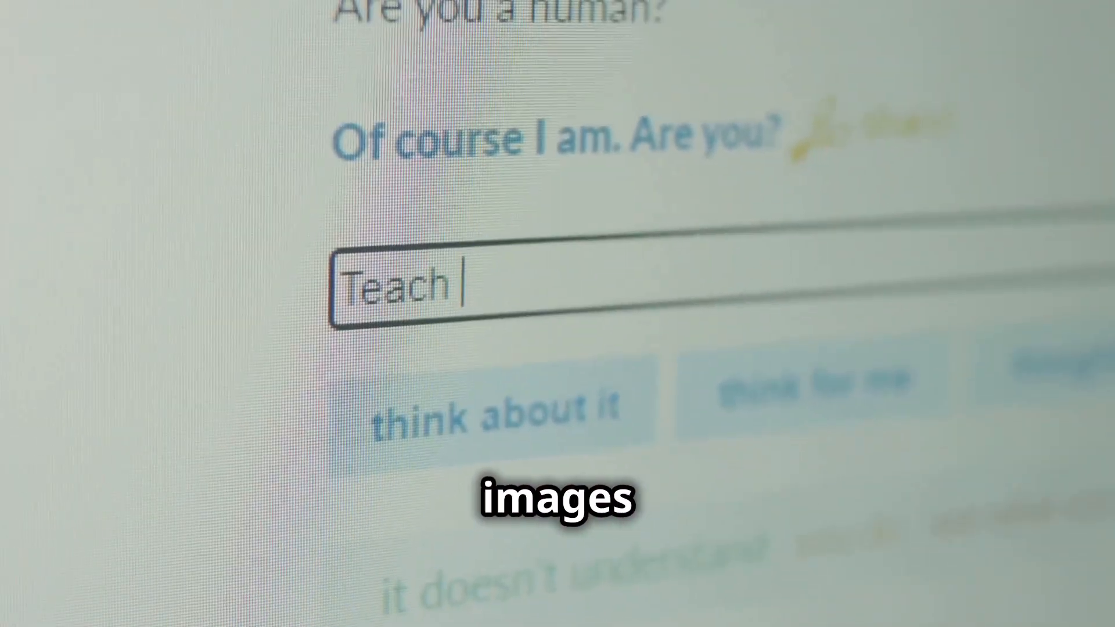